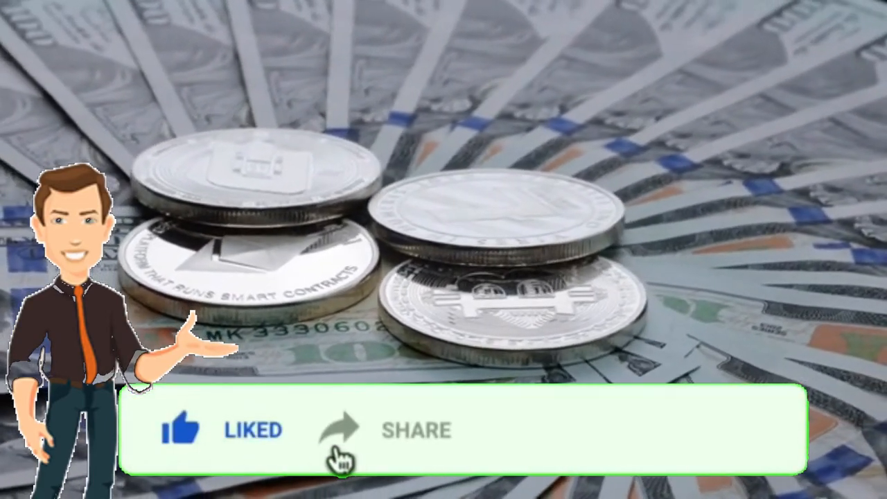
- Search Fiverr for 'youtube promotion' to list the 19,024 available services
click(590, 429)
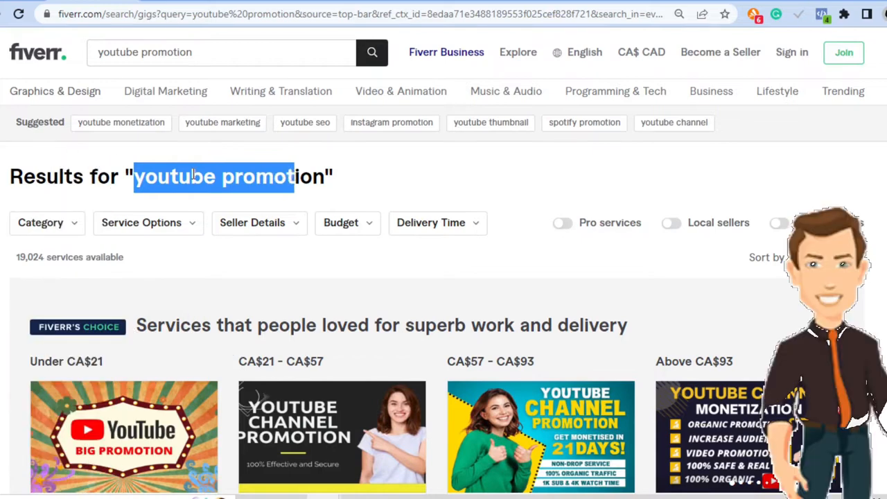
- Scroll down to the four Fiverr's Choice gig cards, starting from CA$14.29
scroll(down, 3)
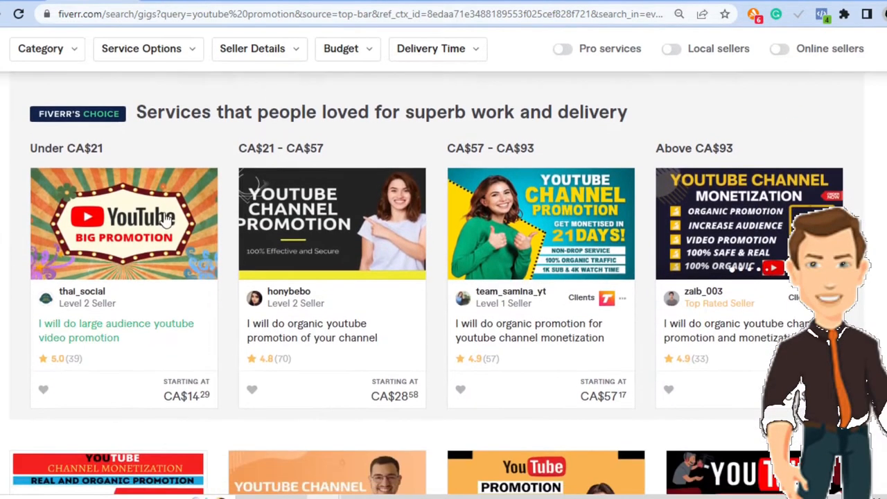
scroll(down, 3)
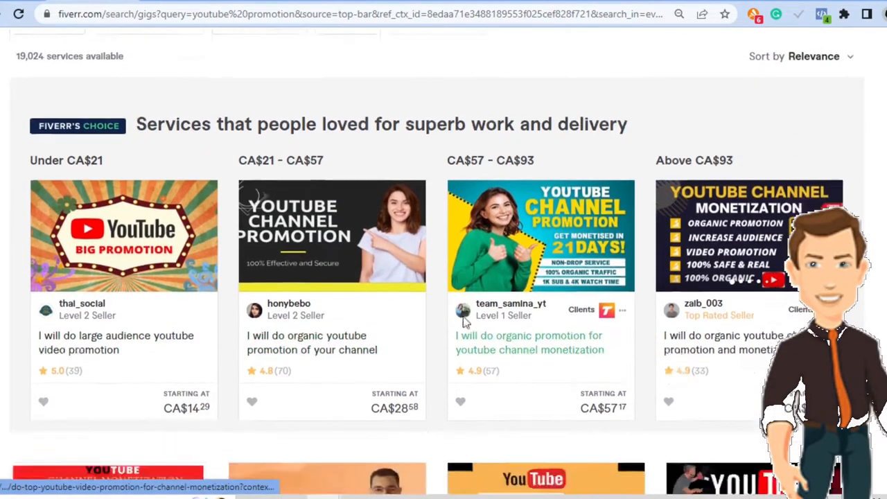
scroll(down, 3)
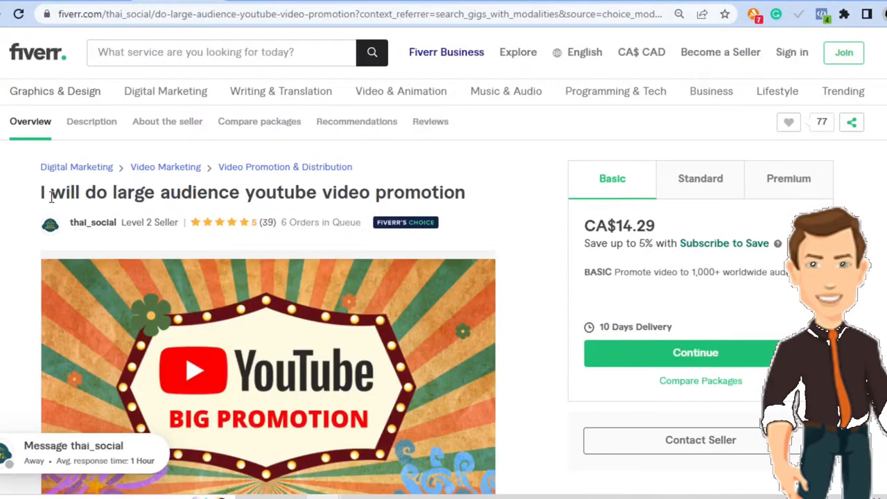
- Highlight the gig title and show the Standard package: CA$71.46, 14-day delivery
drag(41, 192, 198, 192)
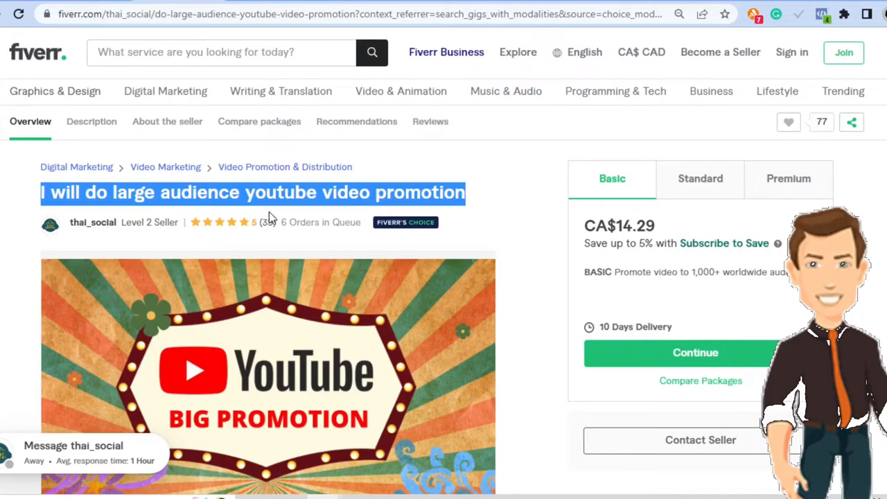
scroll(down, 3)
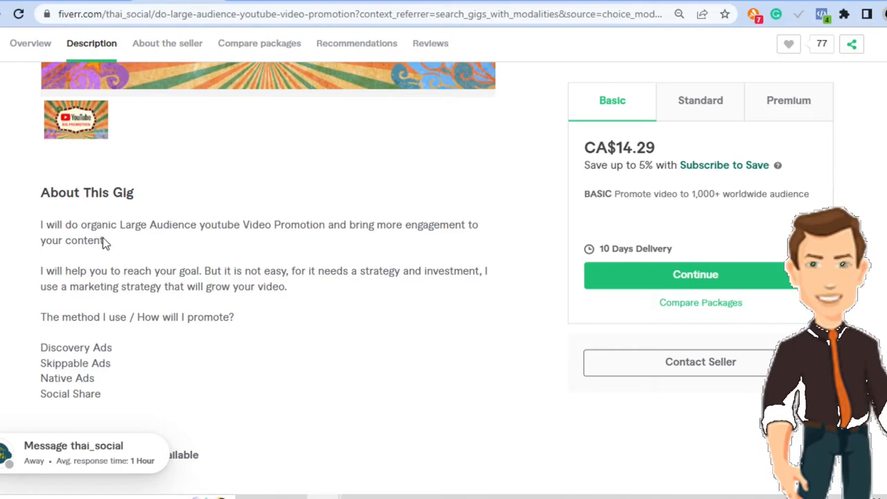
mouse_move(144, 263)
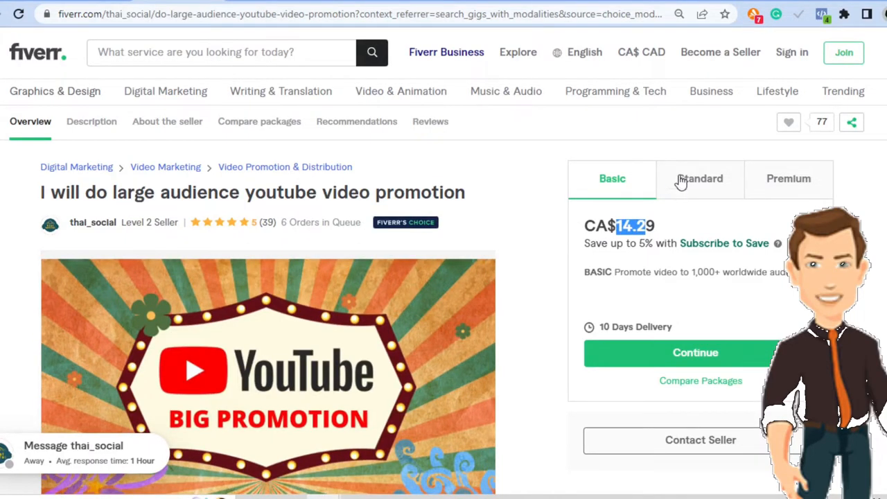
click(700, 178)
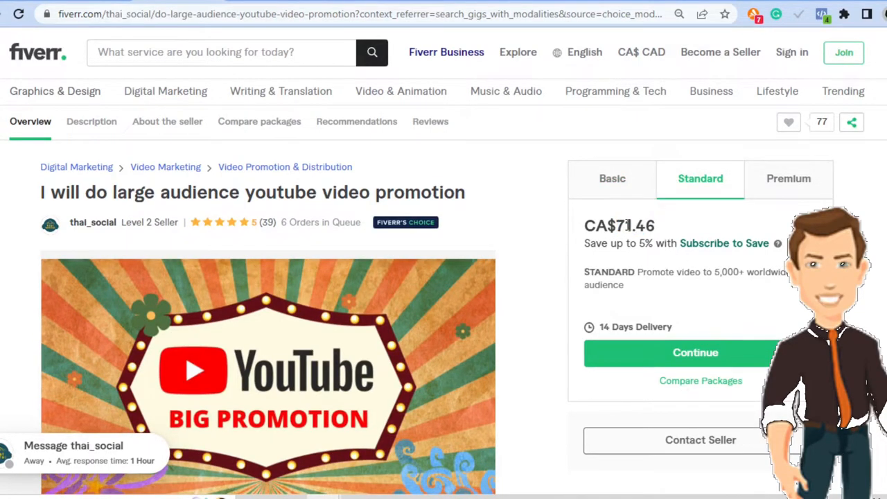
double_click(634, 226)
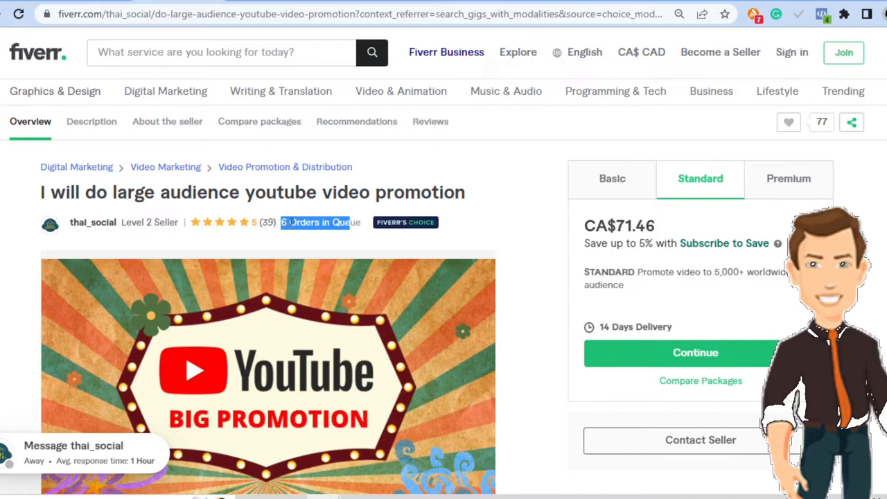
mouse_move(357, 231)
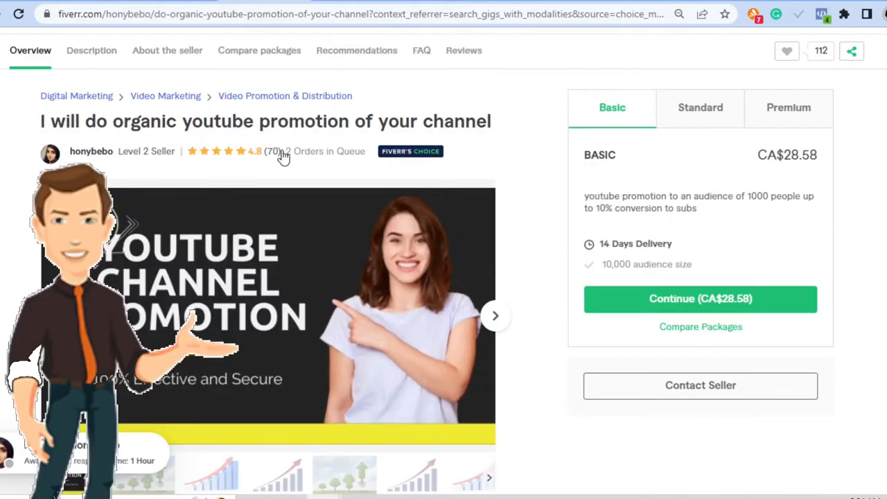
mouse_move(171, 156)
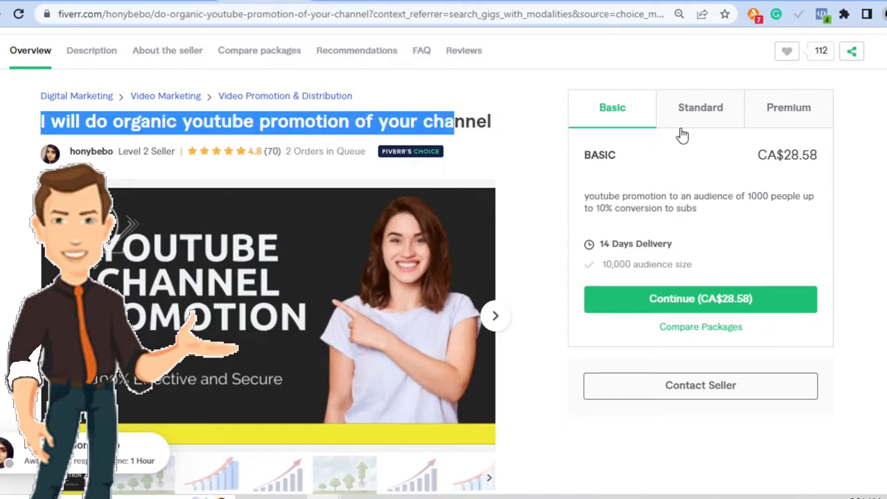
- Show honybebo's Standard package and highlight its CA$85.75 price
click(701, 108)
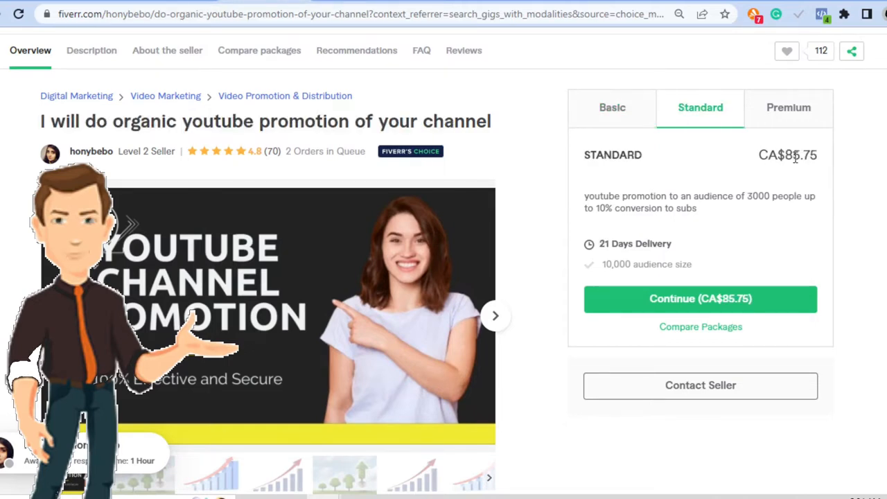
double_click(800, 155)
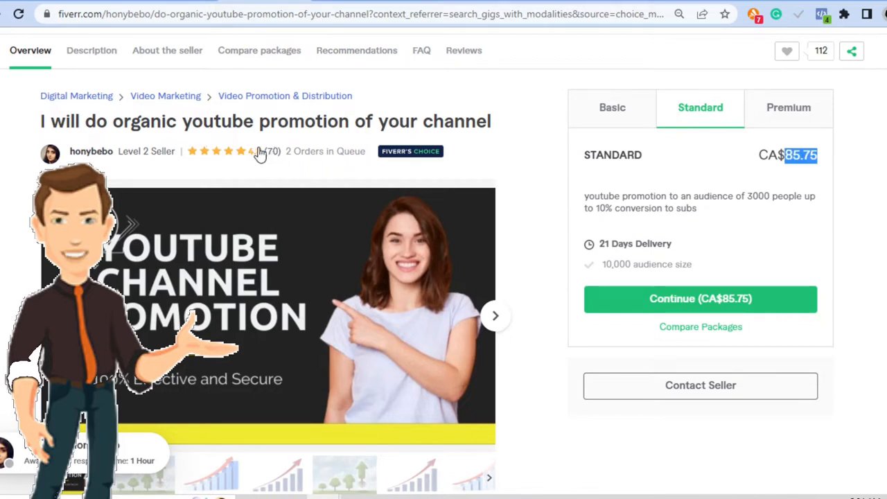
mouse_move(283, 163)
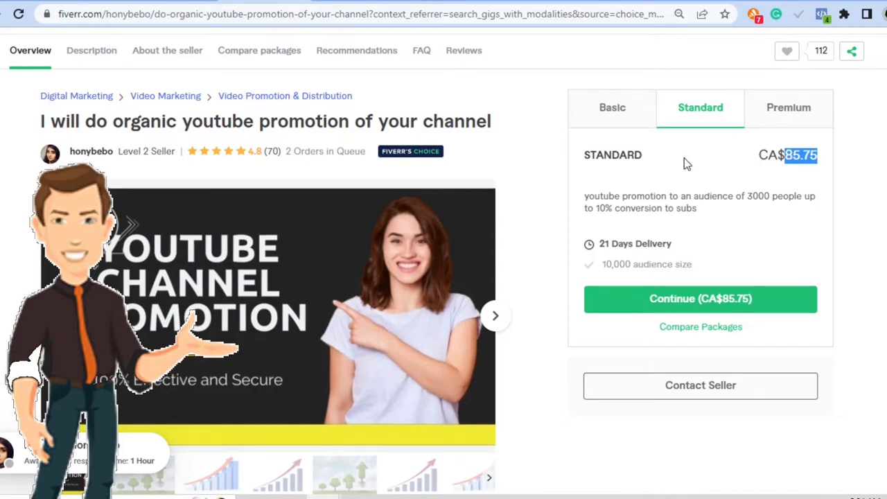
mouse_move(410, 151)
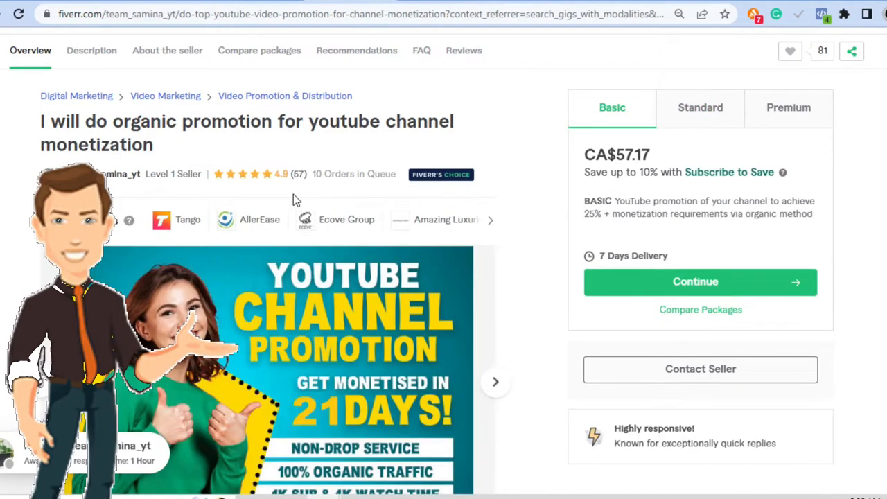
mouse_move(173, 174)
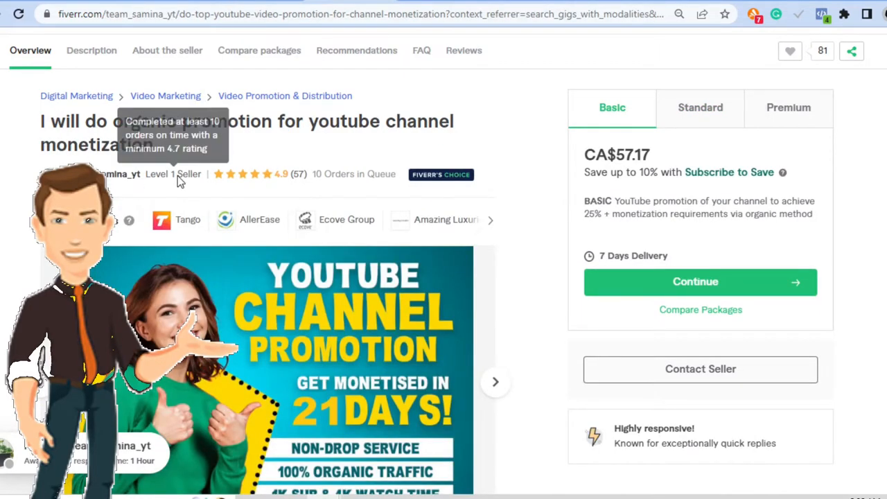
- Highlight the gig title and view its Standard package price and delivery
double_click(73, 121)
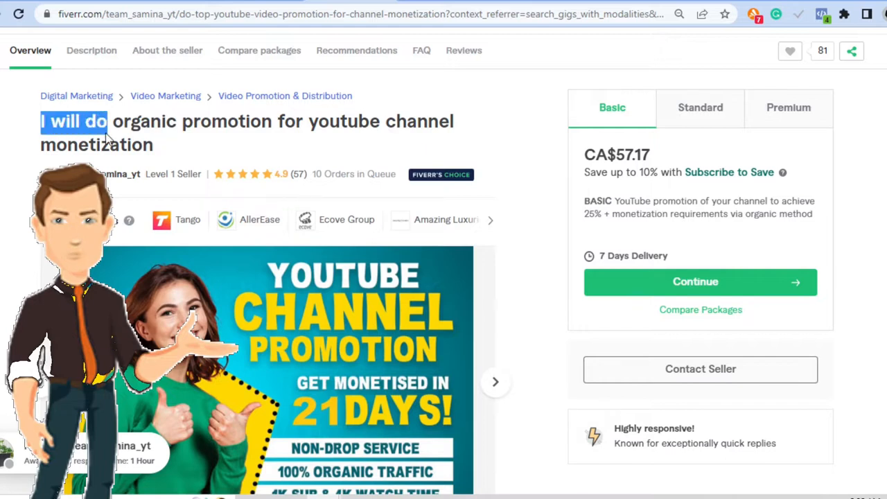
drag(107, 122, 395, 122)
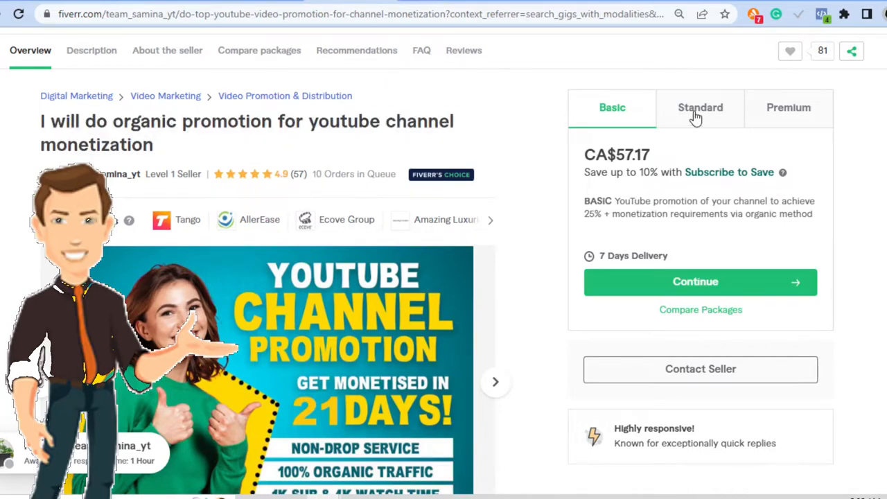
click(701, 108)
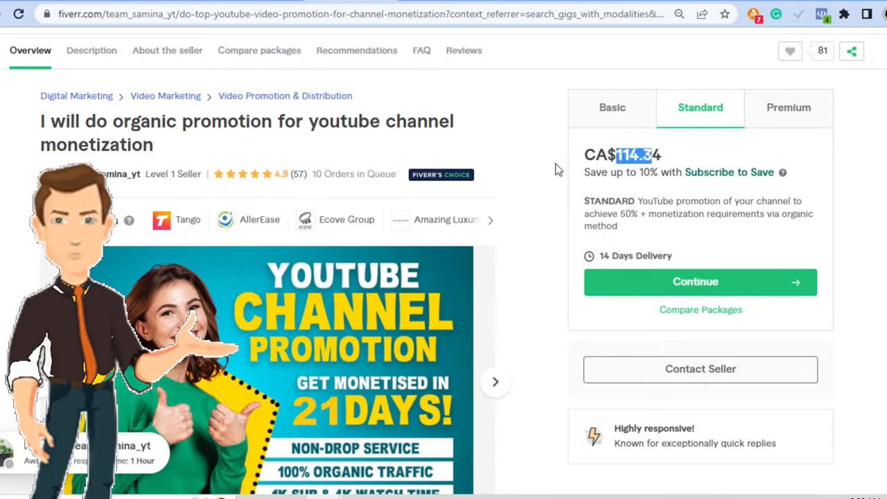
- Open zaib_003's organic YouTube channel promotion gig, Basic package CA$114.34
scroll(down, 3)
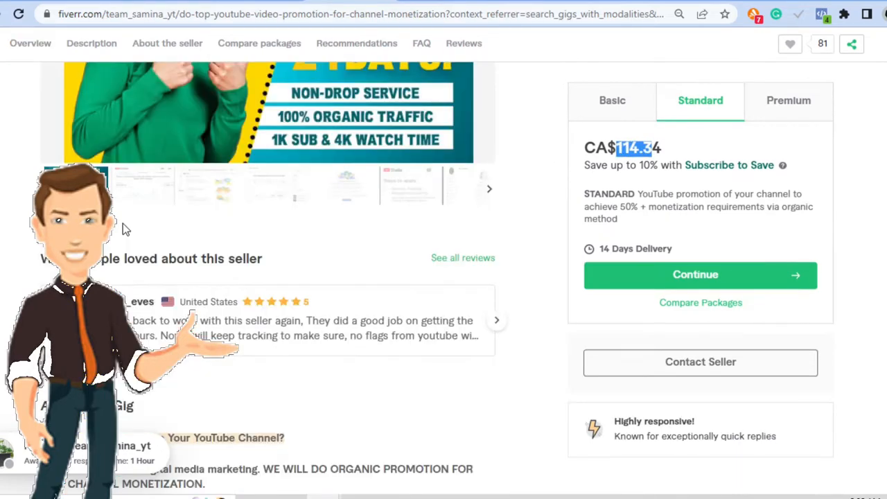
click(91, 43)
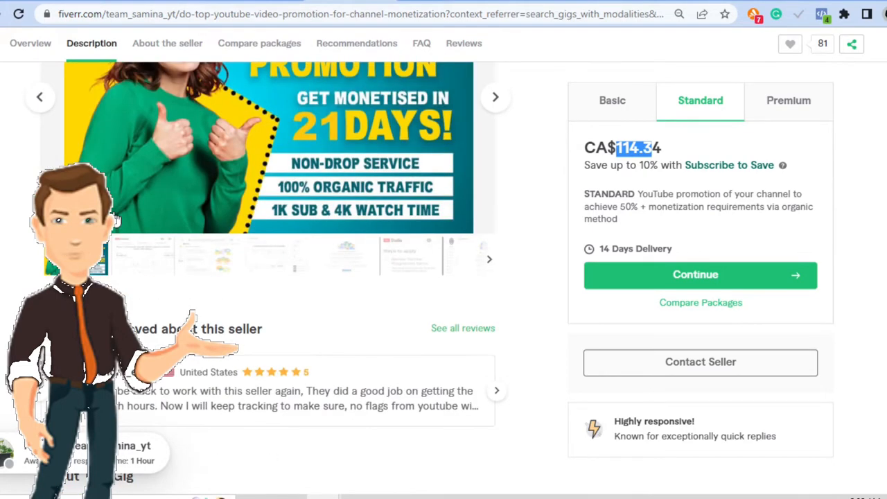
scroll(up, 3)
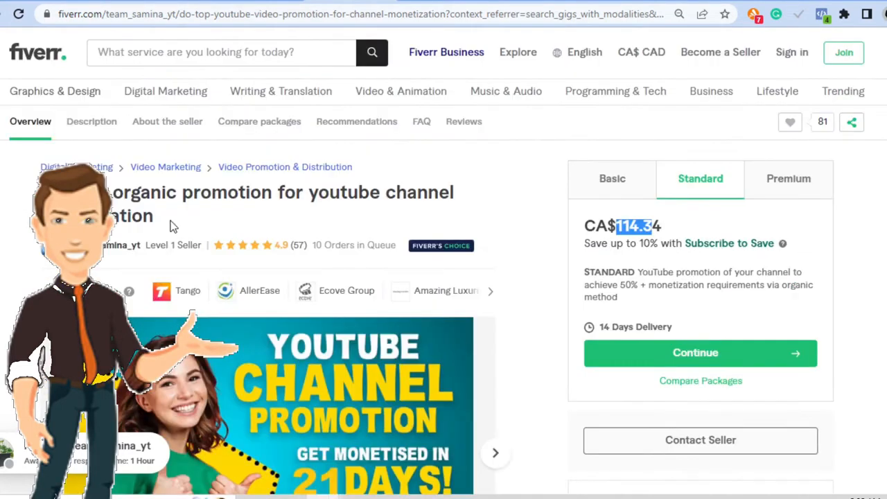
scroll(down, 3)
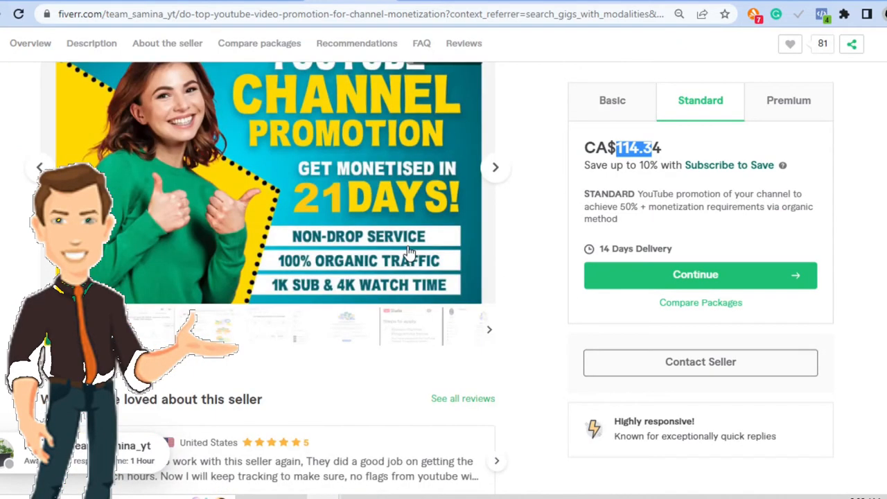
scroll(down, 3)
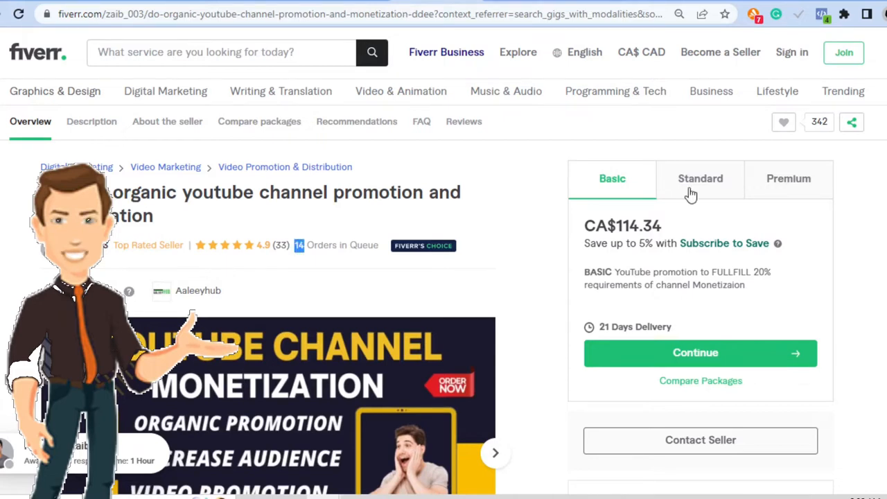
- View the CA$264.41 Standard package, then close Calculator after multiplying the price
click(700, 178)
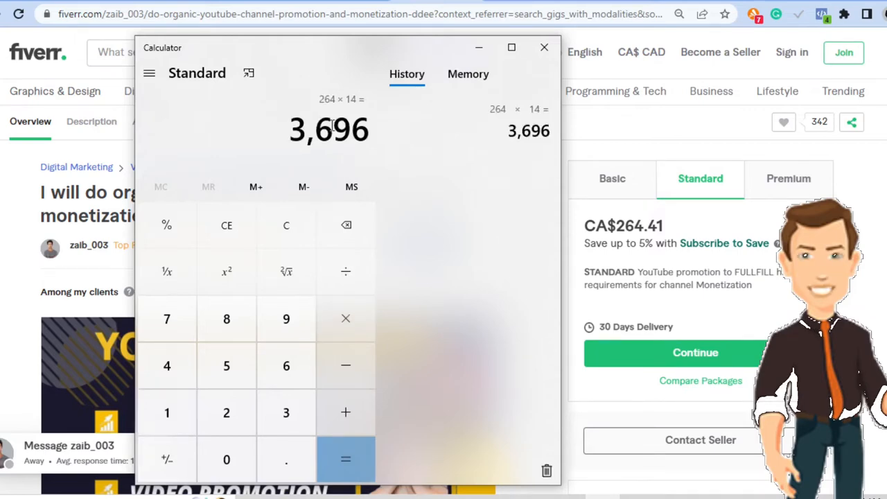
click(545, 47)
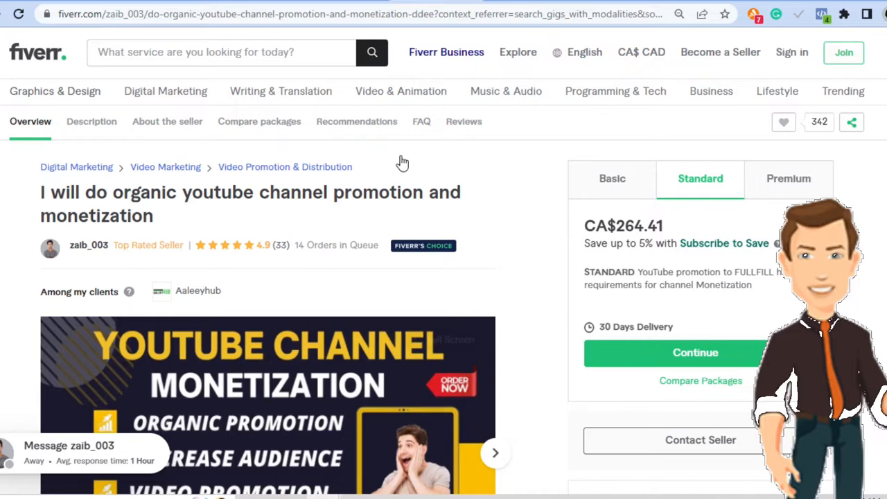
scroll(down, 3)
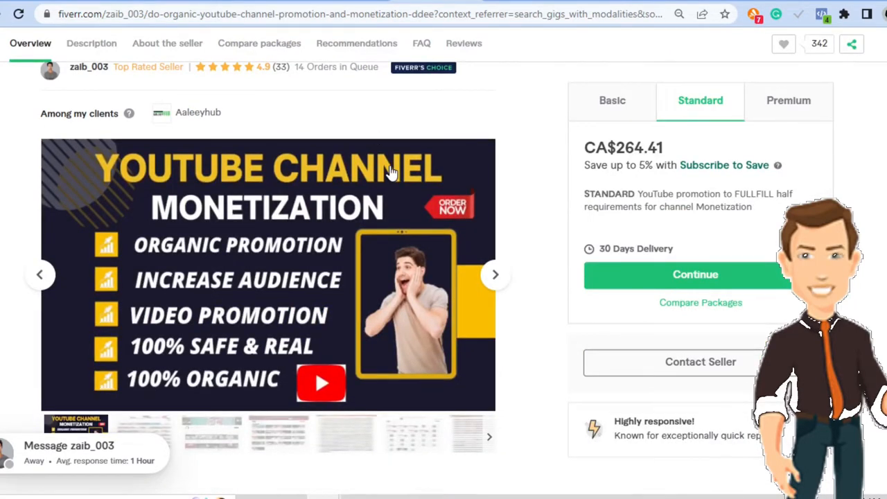
scroll(down, 3)
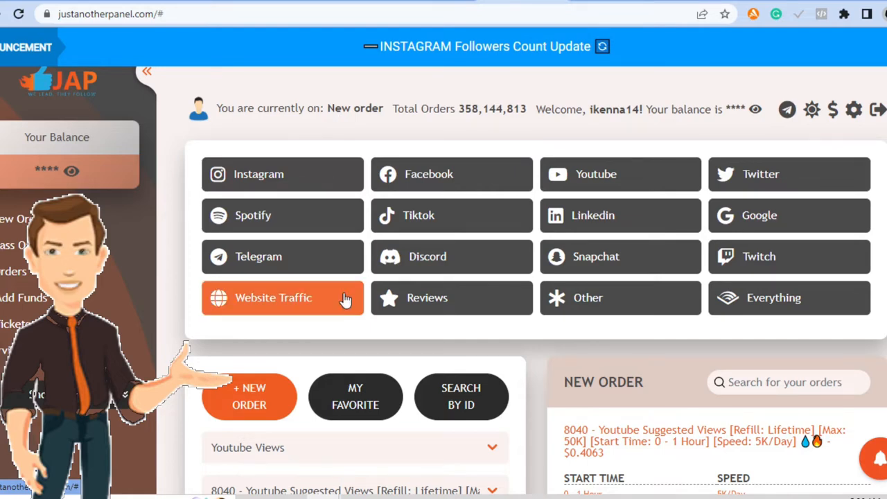
- Scroll down to the New Order form for 8040 YouTube Suggested Views
scroll(down, 3)
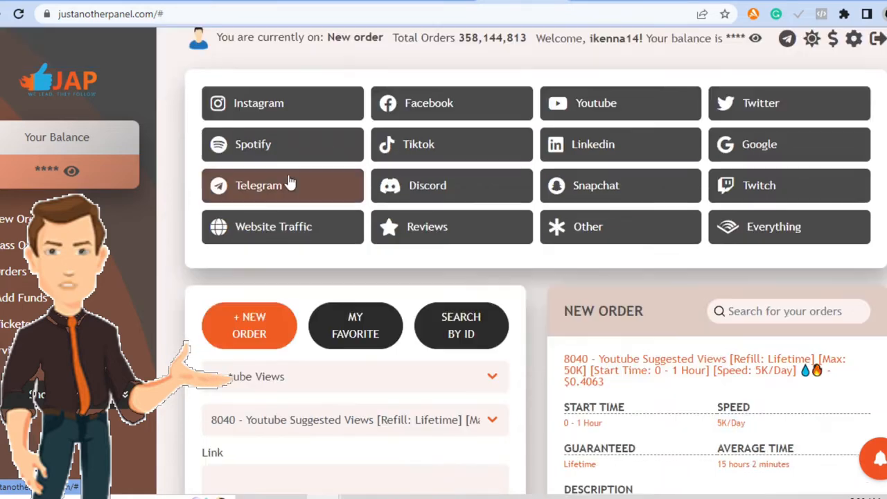
mouse_move(310, 144)
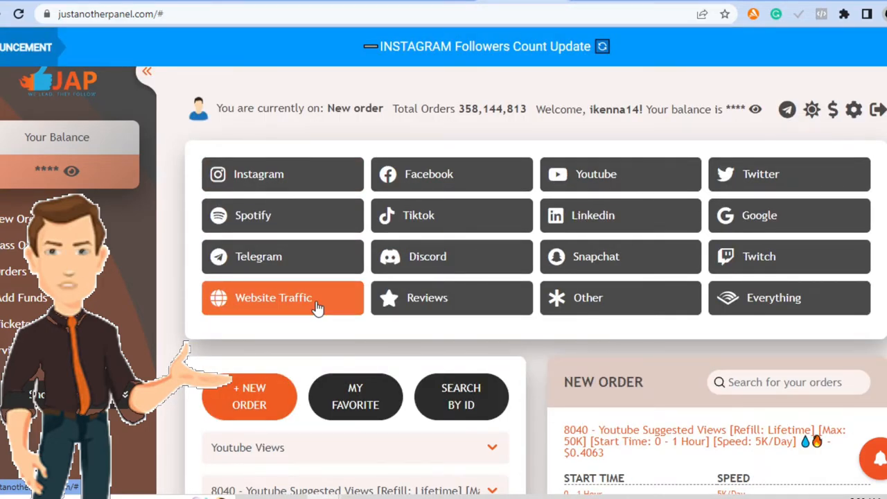
mouse_move(620, 174)
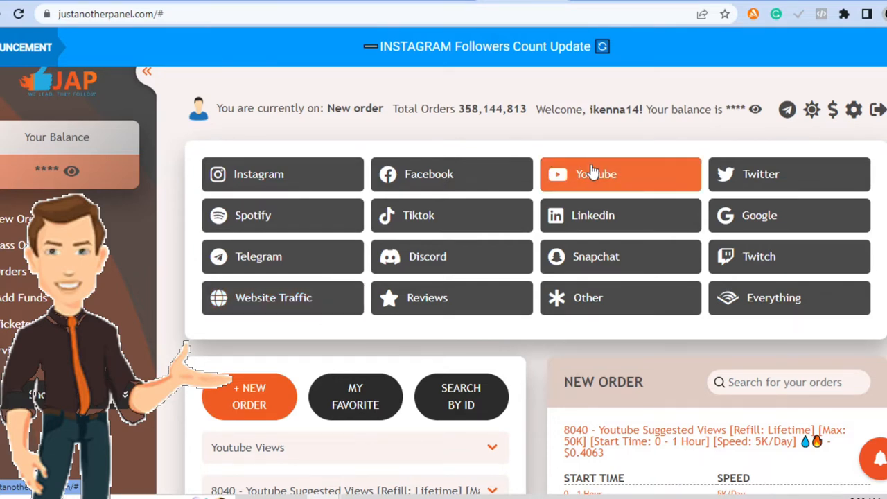
mouse_move(598, 176)
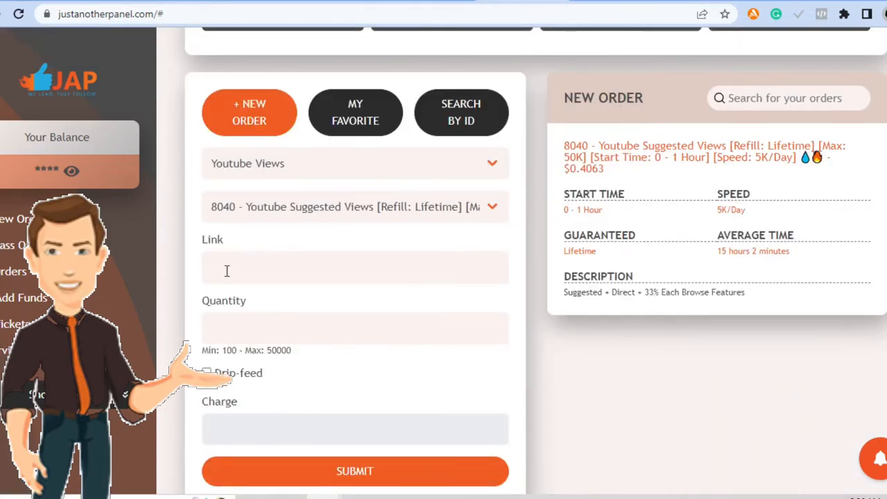
- Enter a quantity of 10000 to see the $4.063 charge
text(10000)
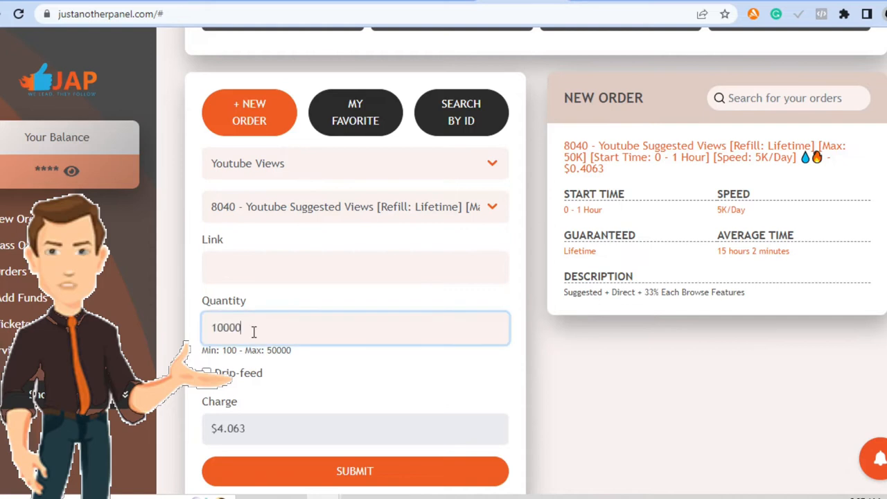
scroll(down, 3)
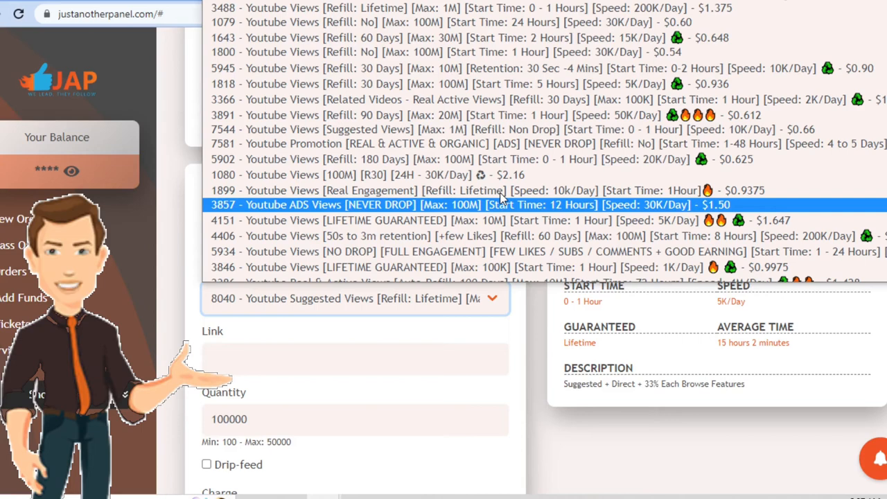
mouse_move(301, 219)
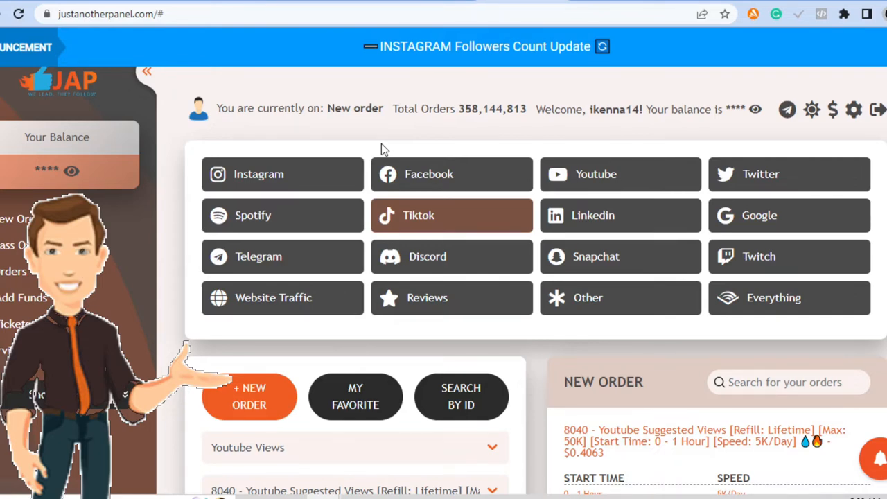
- Bring up the Untitled Jam board with the stick figure beside the box
scroll(down, 3)
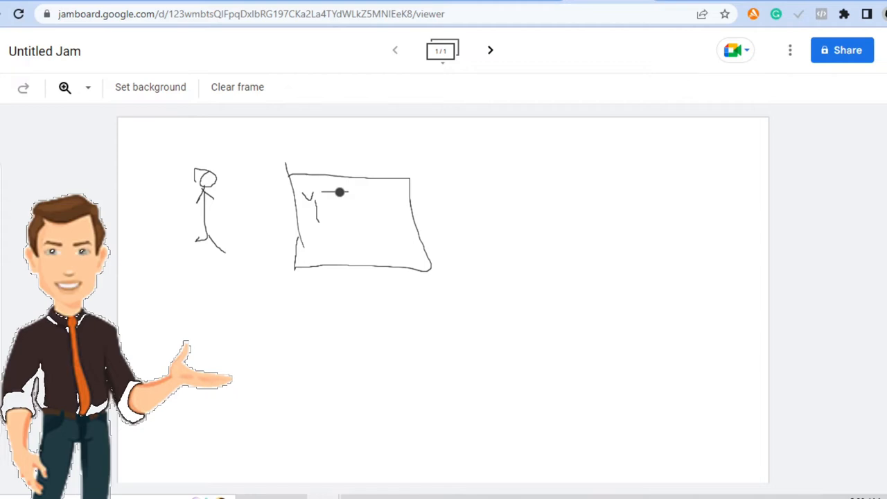
- Write YT in the box, draw two figures with an arrow and 10K, and letter a JP box
drag(340, 192, 391, 243)
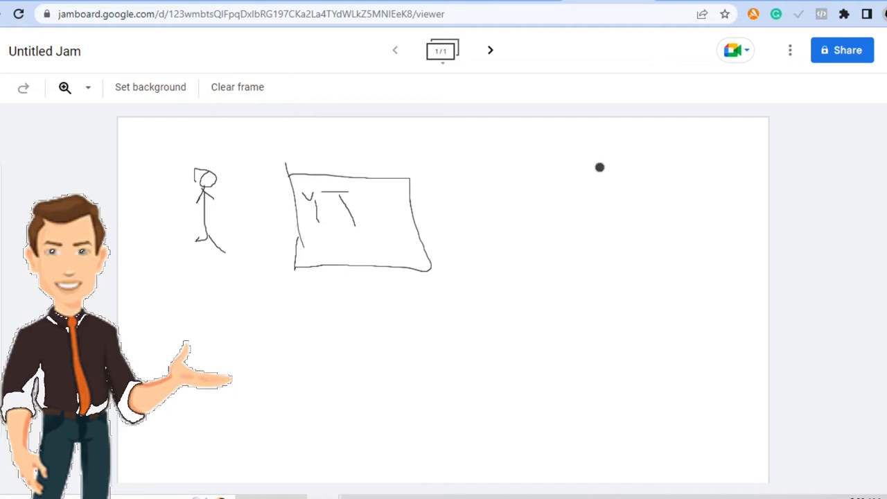
drag(600, 168, 590, 192)
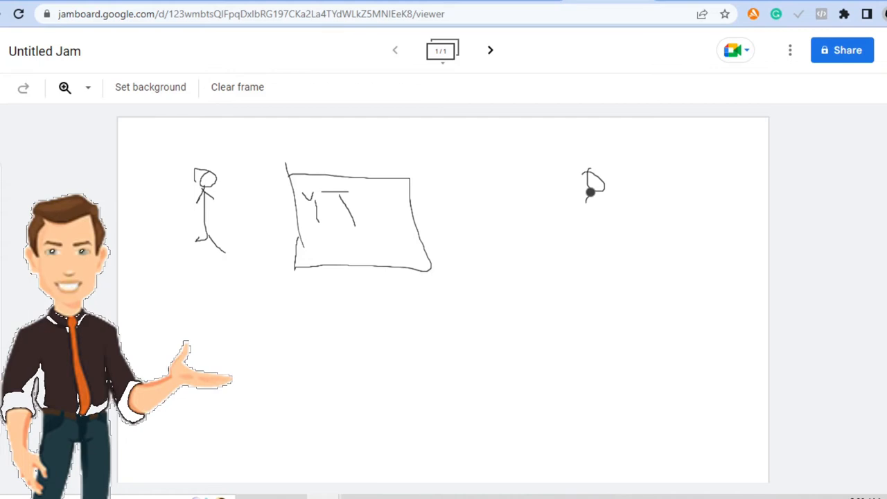
drag(590, 187, 600, 243)
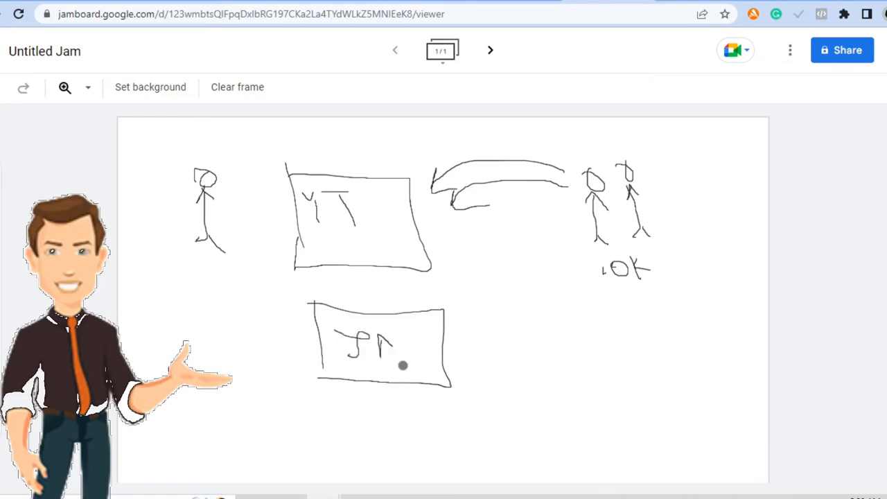
drag(385, 340, 419, 364)
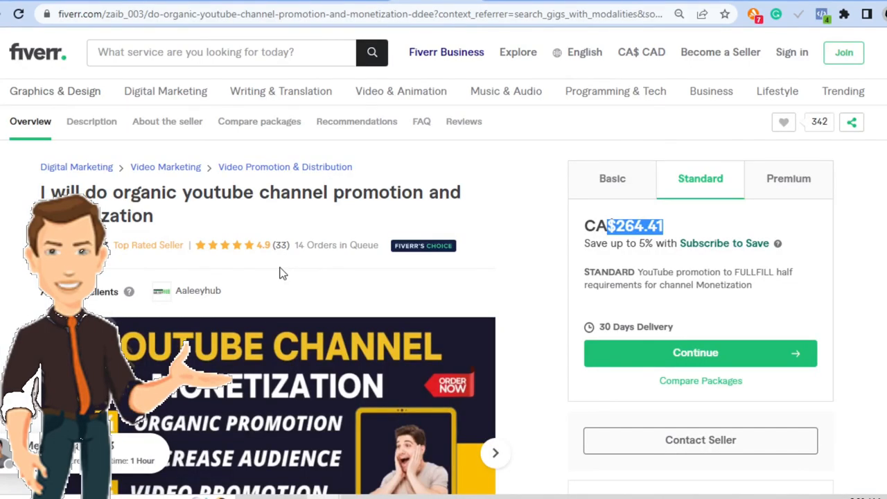
scroll(down, 3)
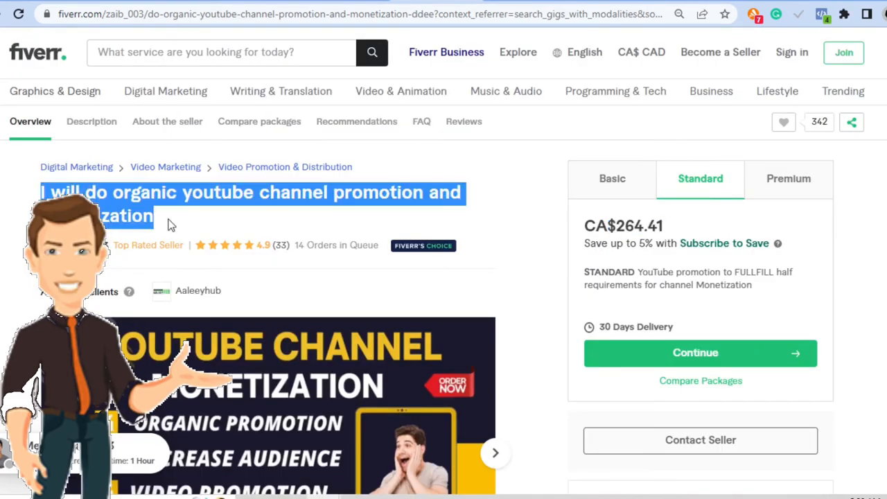
mouse_move(215, 211)
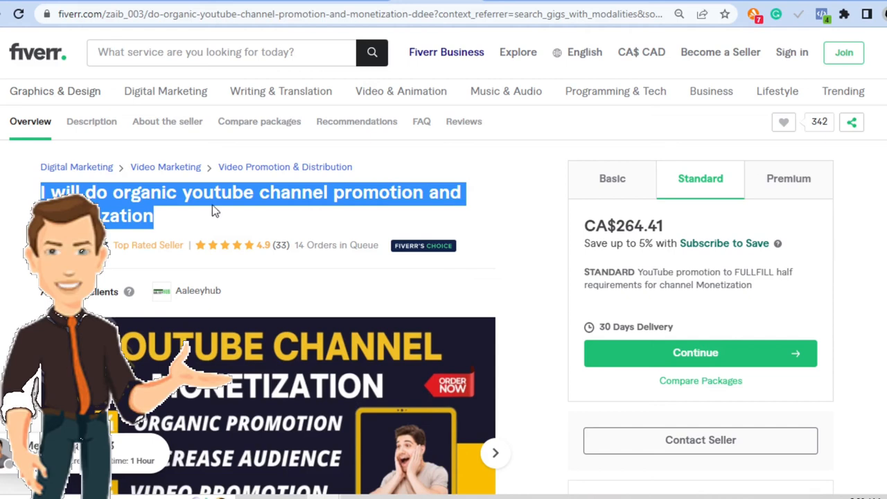